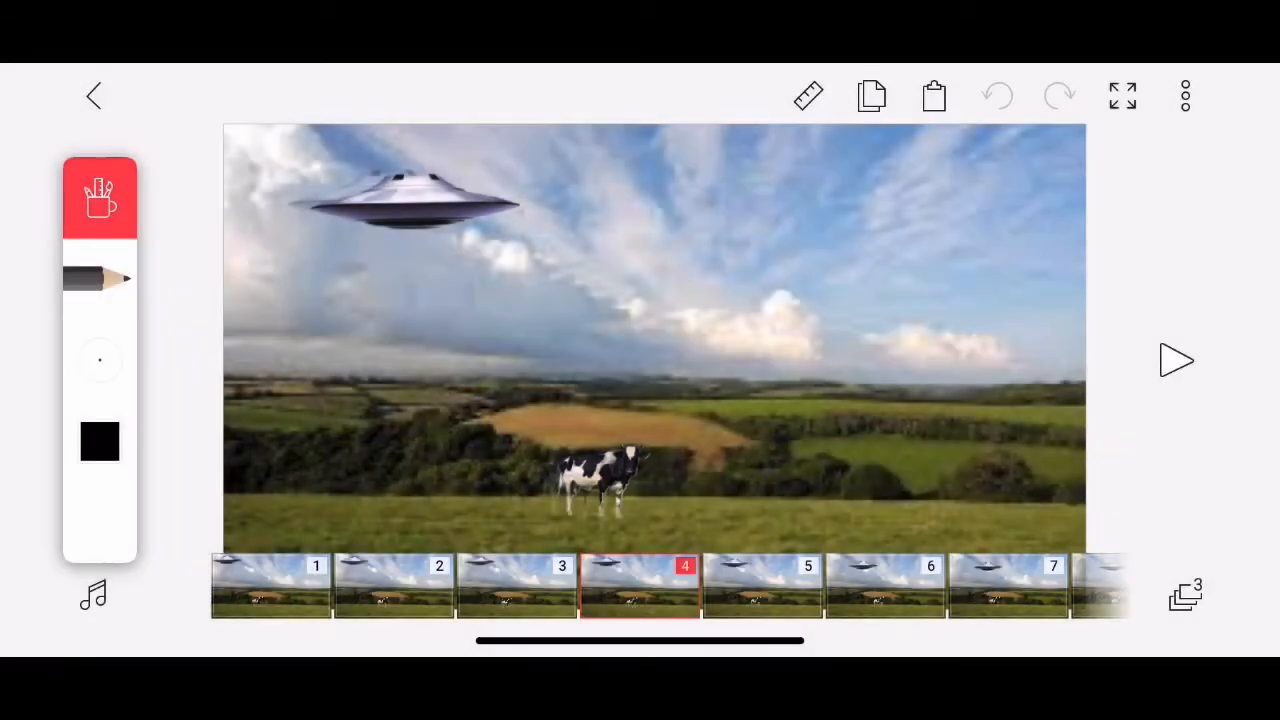
Change the brush colour from black to a translucent red for the laser beam
click(100, 442)
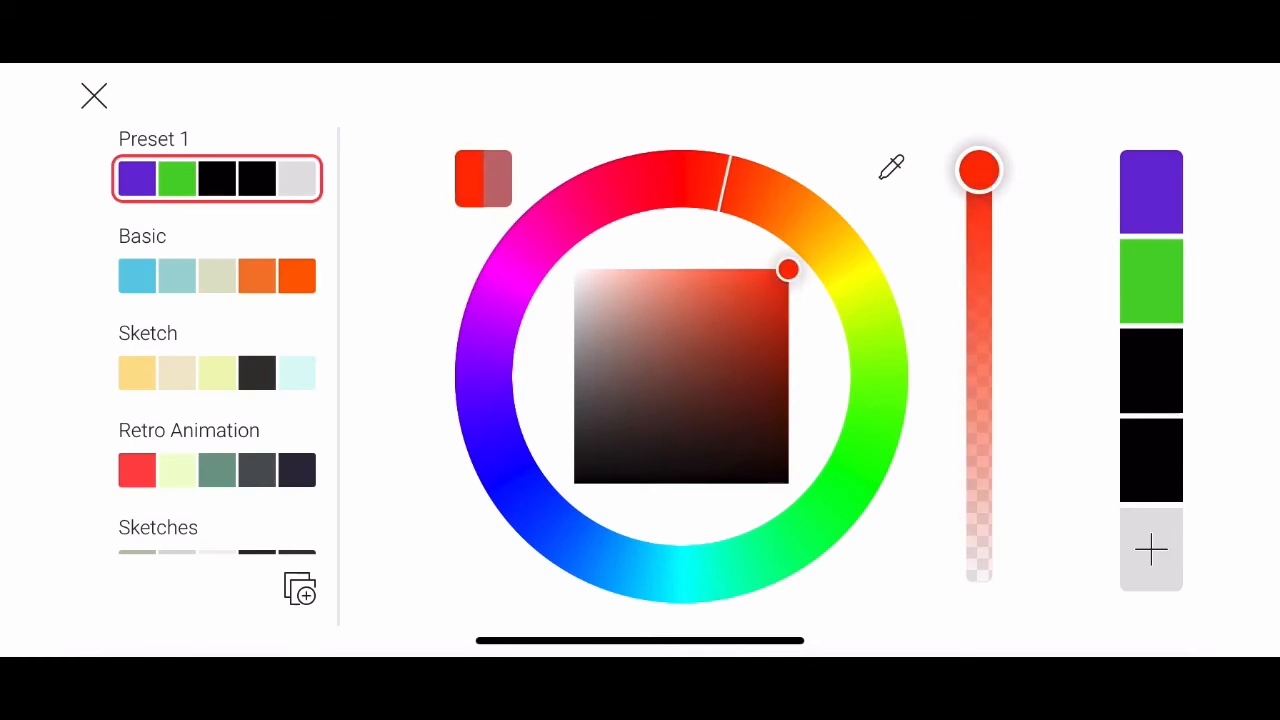
click(94, 96)
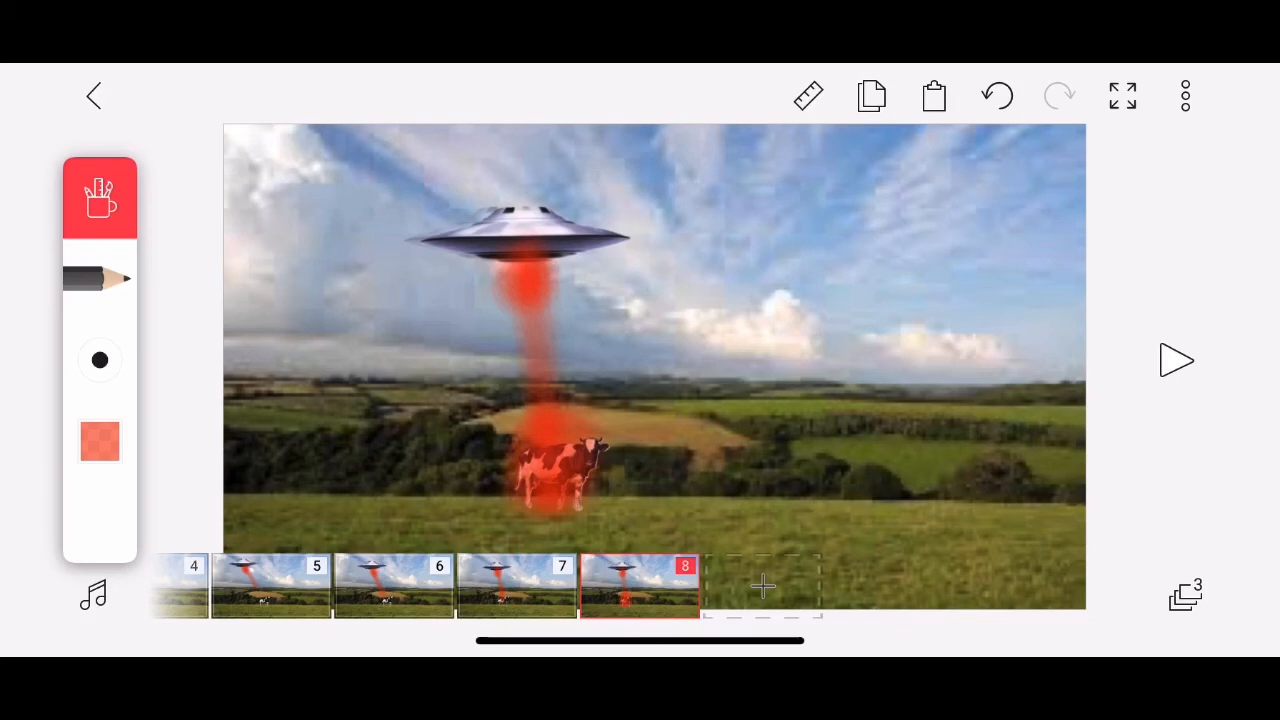